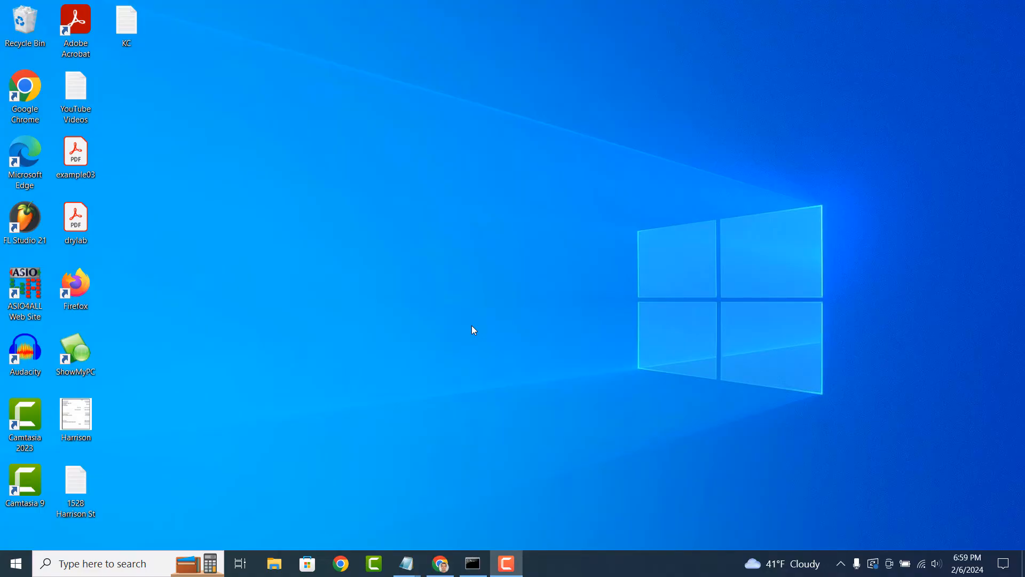
mouse_move(146, 551)
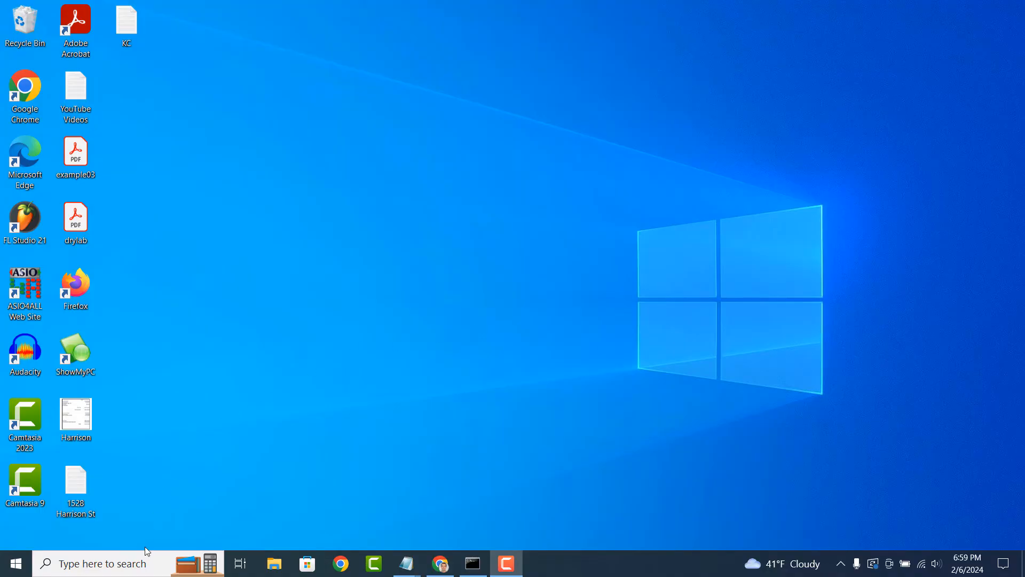
type("Command Prompt")
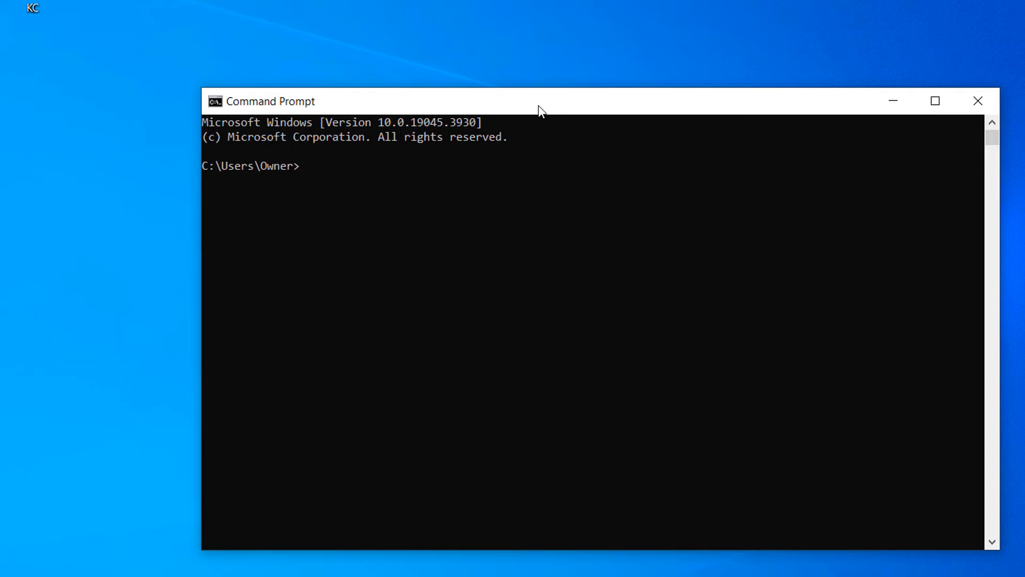
type("wmi")
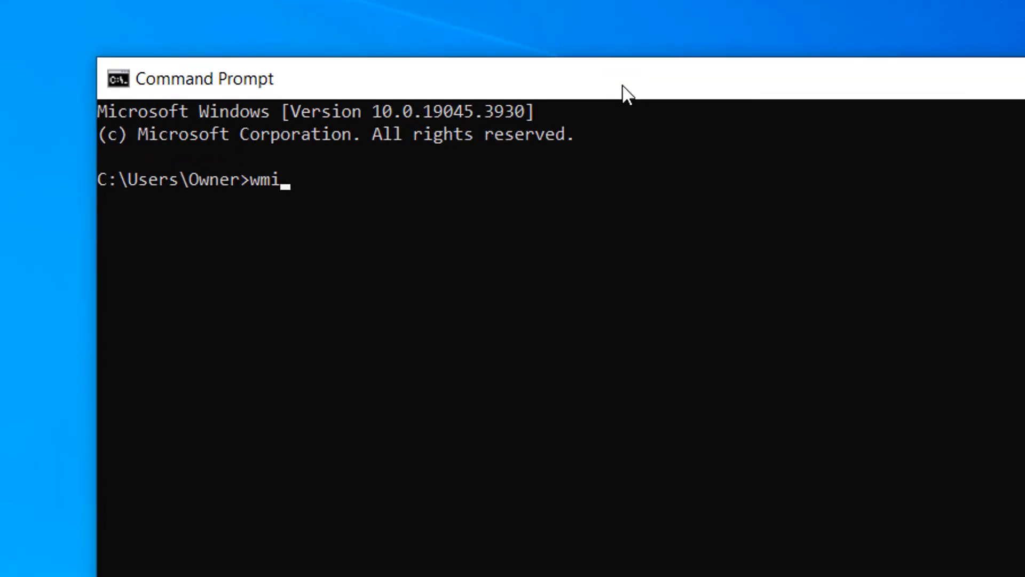
type("c os ge")
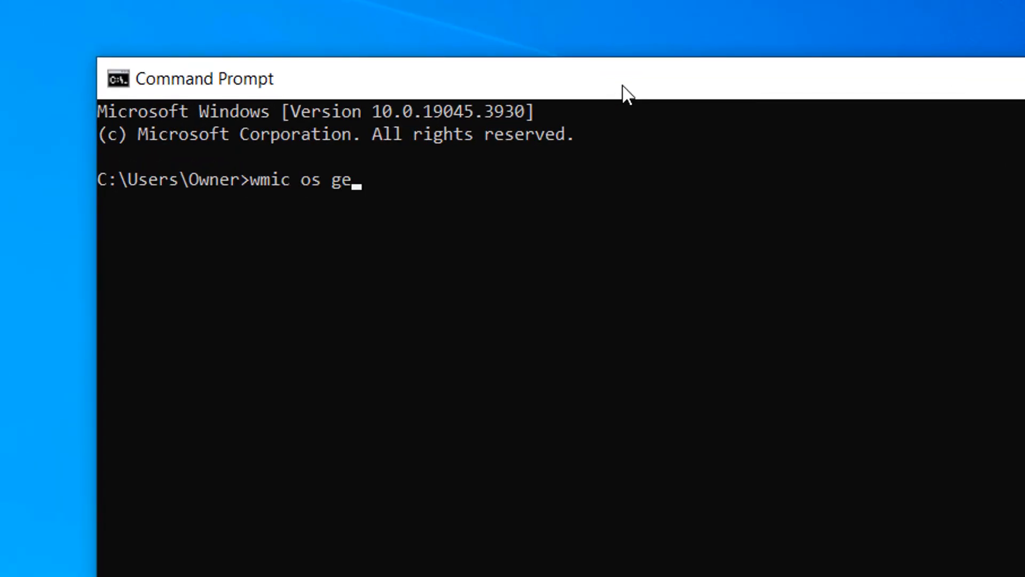
type("t osarchi")
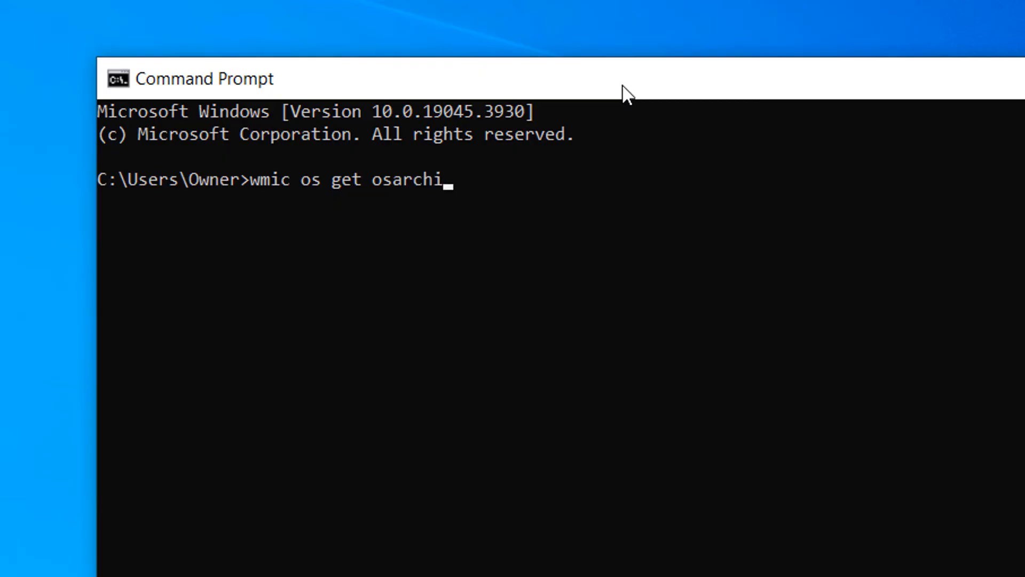
type("tecture")
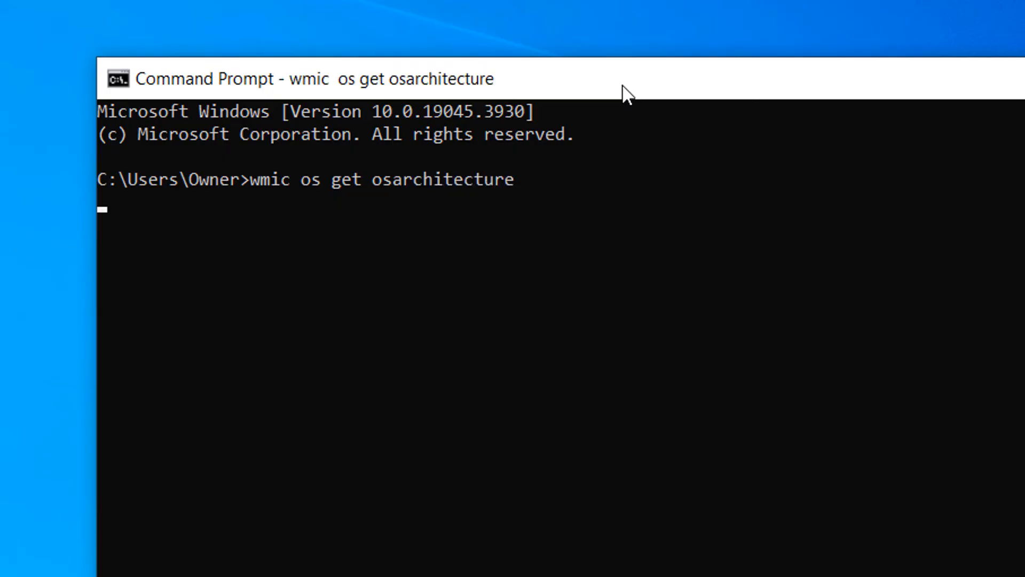